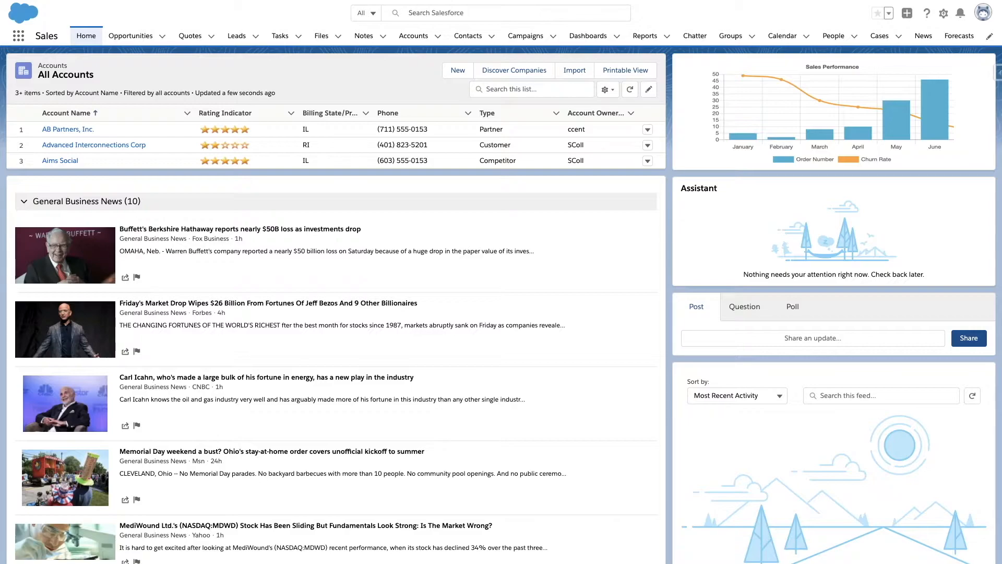
- Give the chart component the bluegrass colour palette and enter 'bar' in its properties
click(93, 144)
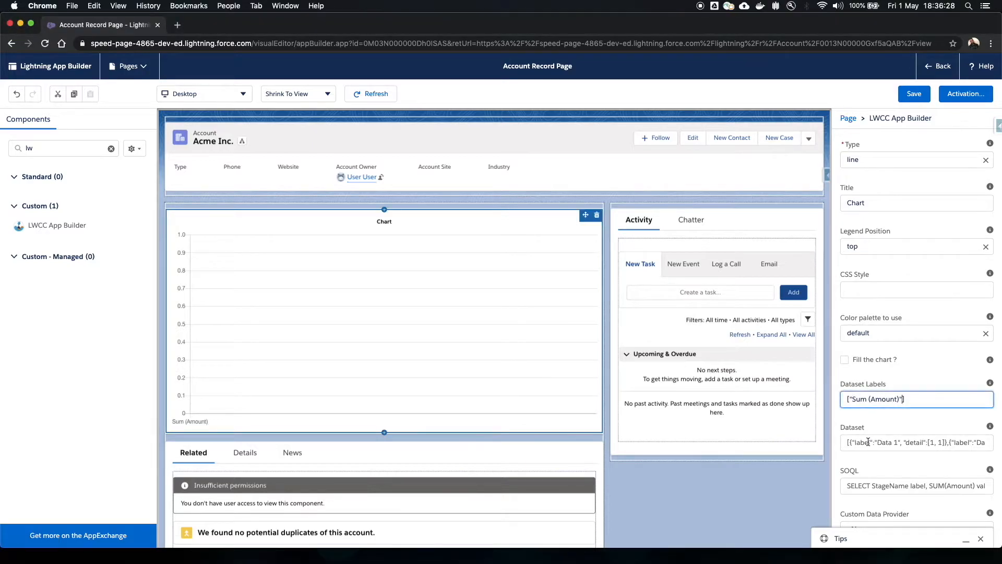
click(916, 332)
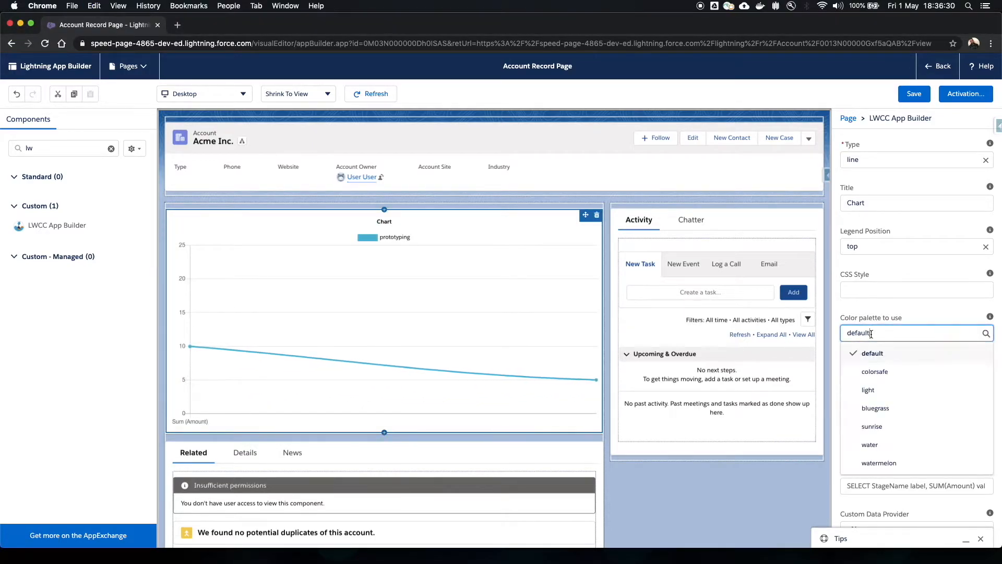
click(875, 408)
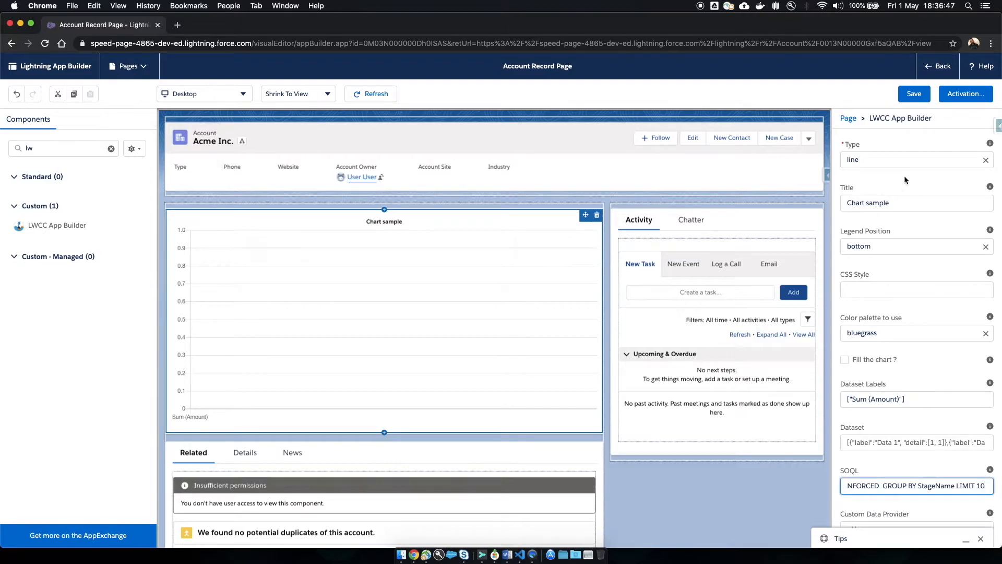
text(bar)
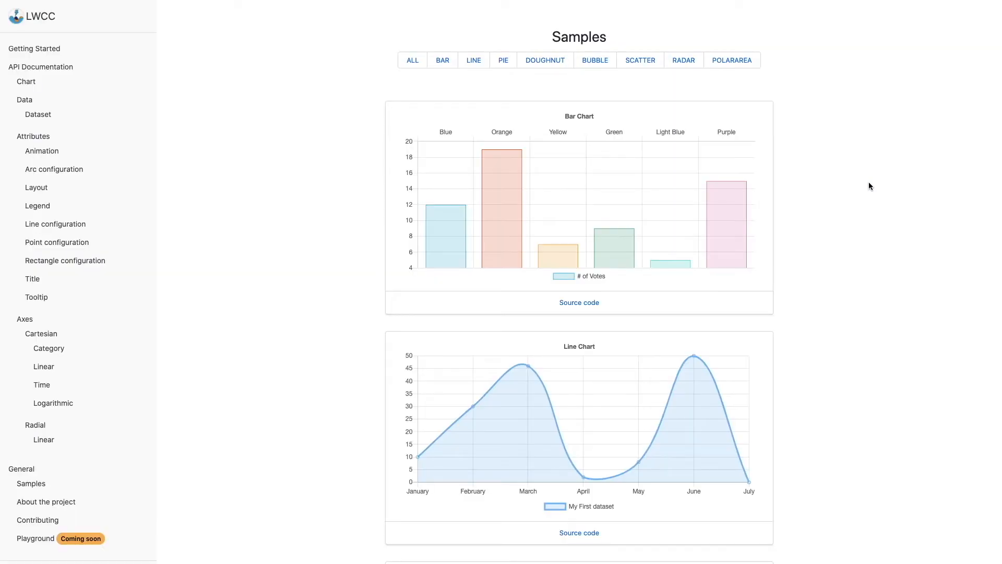
- Scroll the Samples page down to the Radar Chart and view its source code
scroll(down, 3)
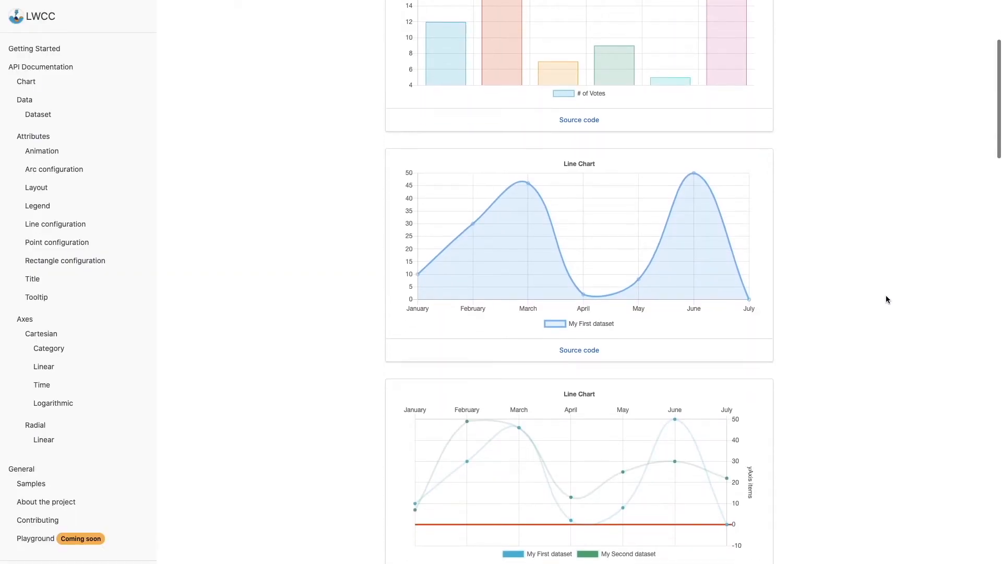
scroll(down, 3)
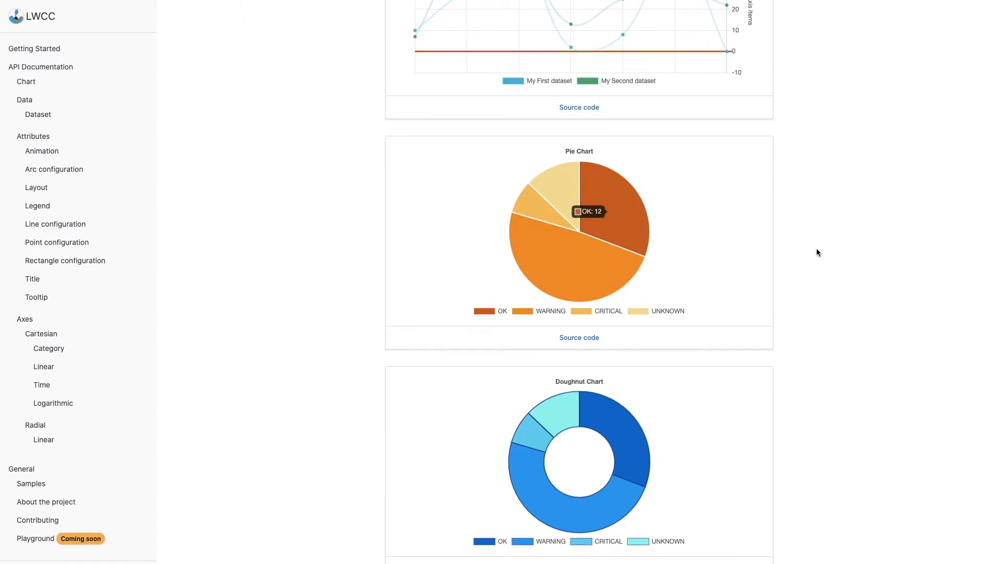
scroll(down, 3)
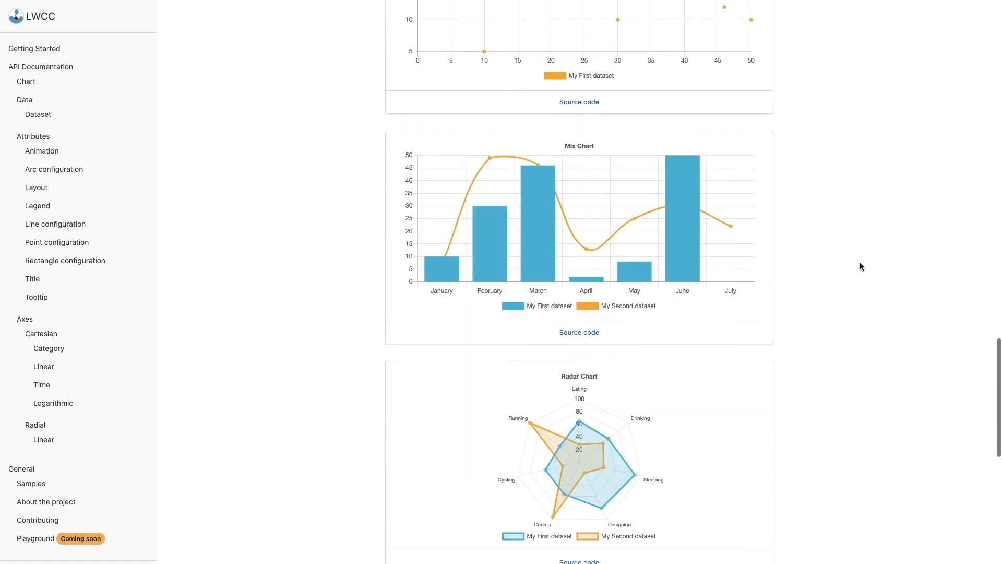
scroll(down, 3)
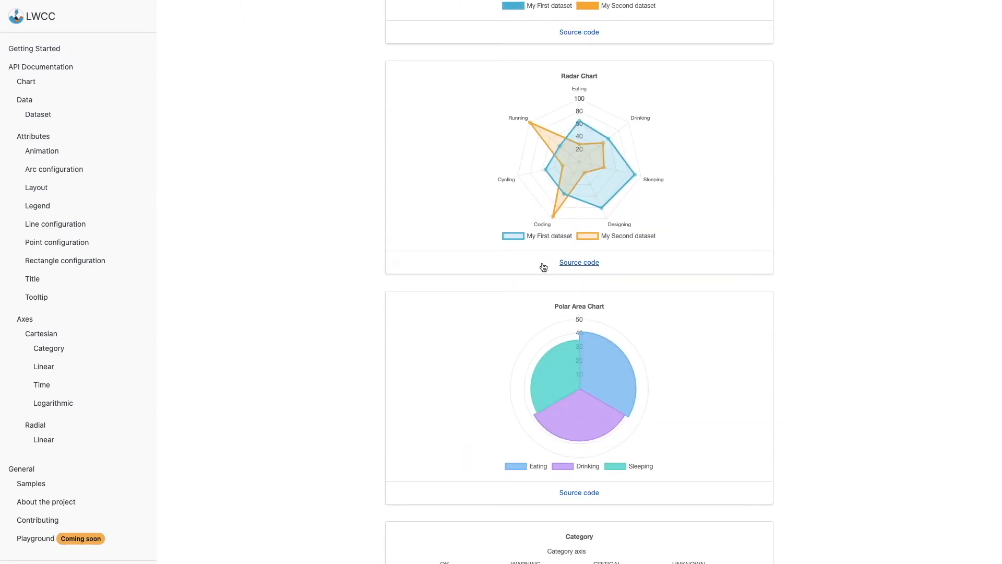
click(579, 262)
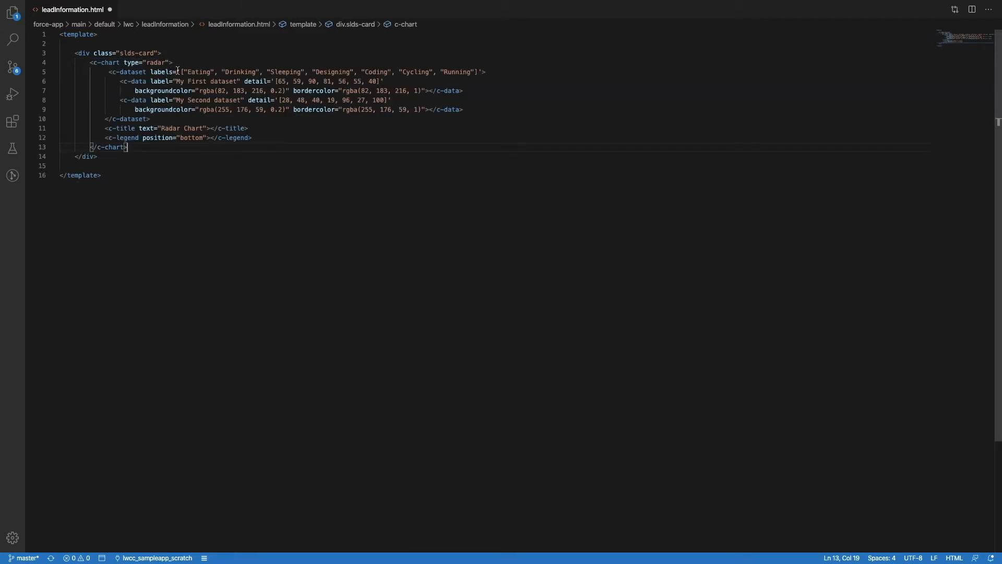
- Rename the first radar dataset label and retitle the chart 'Season Scoring'
drag(174, 81, 240, 81)
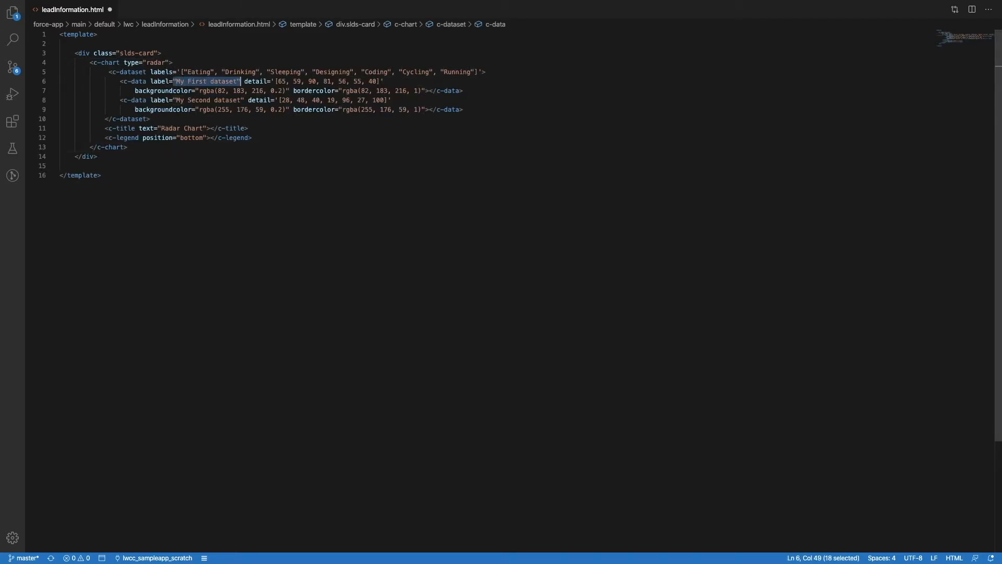
key(Delete)
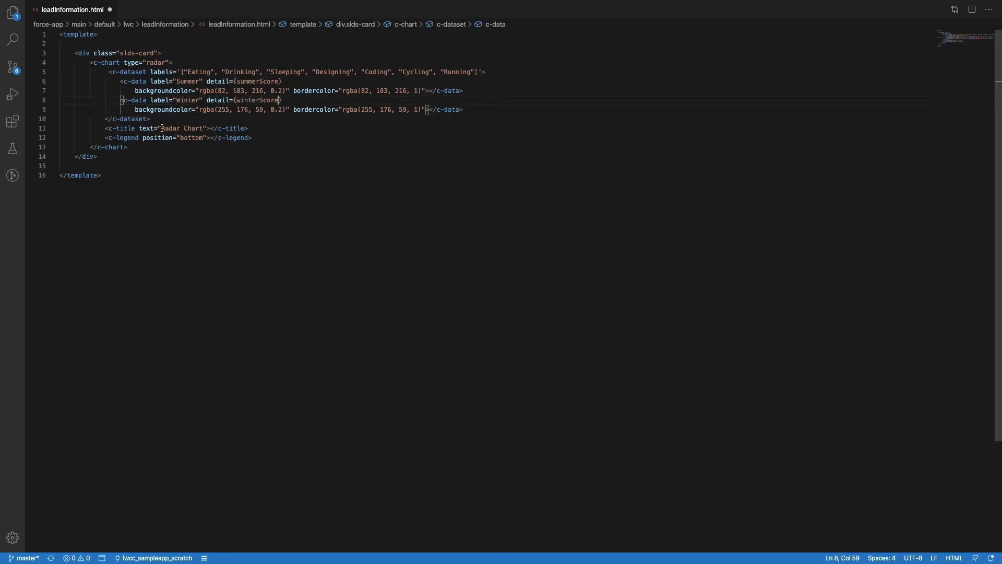
text(Season Scoring" fontsize="16)
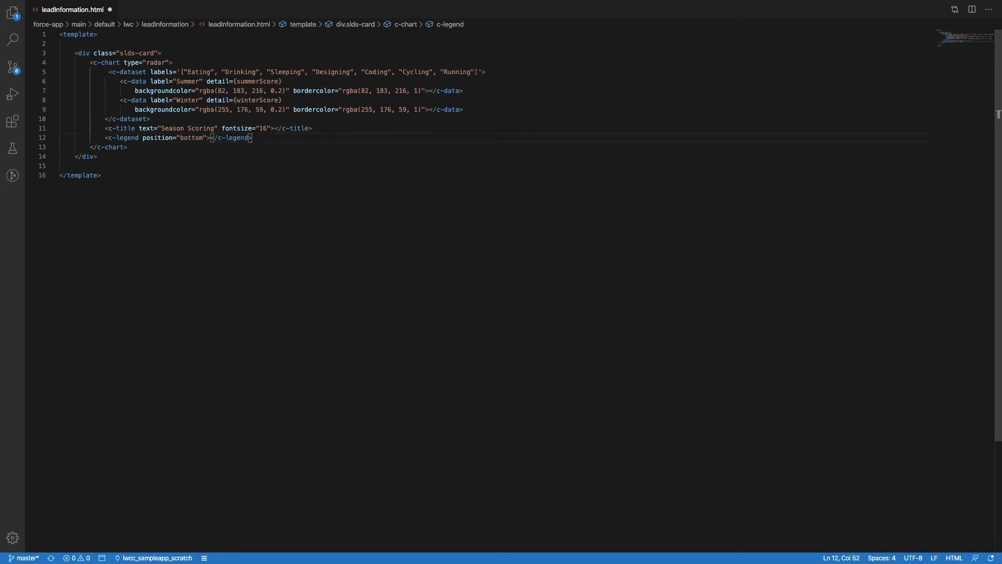
- Add a c-tooltip with position 'nearest' and save the template
text(<c-tooltip)
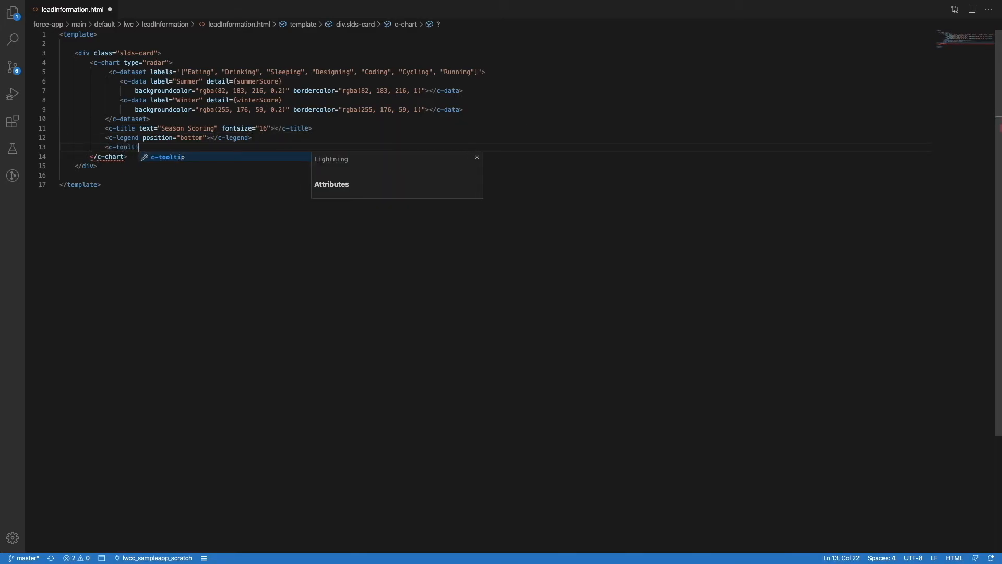
text(p position="nearest")
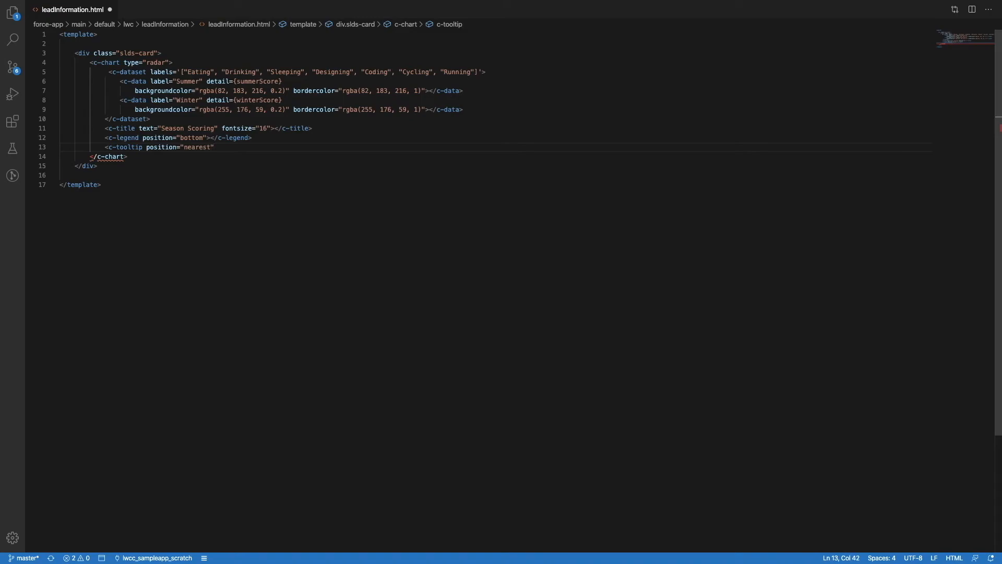
key(ctrl+s)
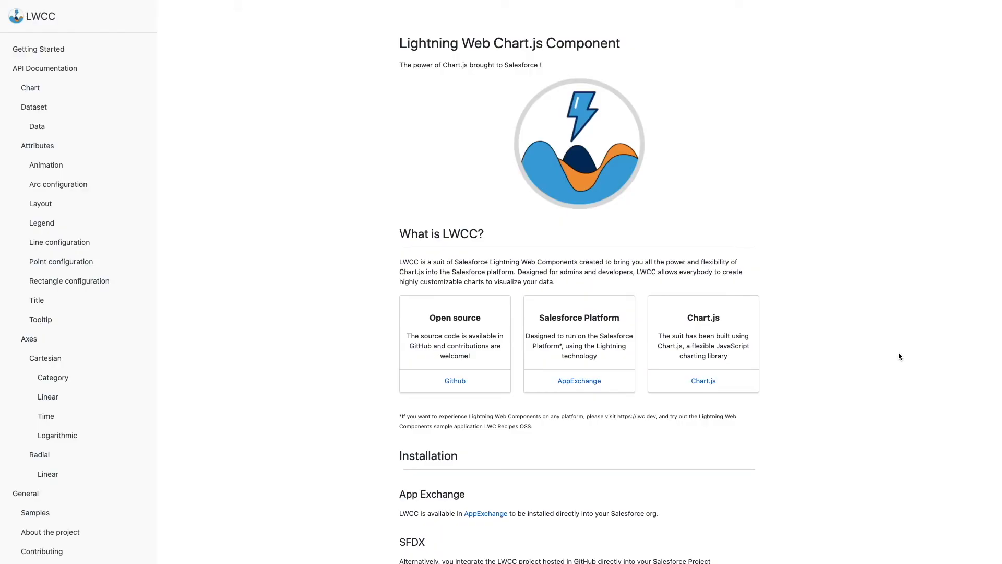
- Scroll the LWCC docs home page down to the SFDX installation steps
scroll(down, 3)
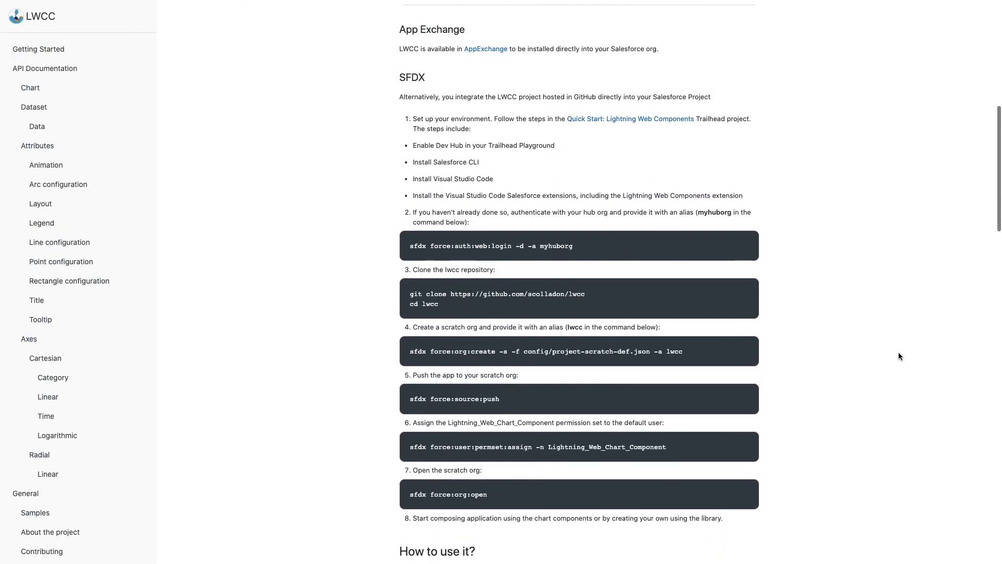